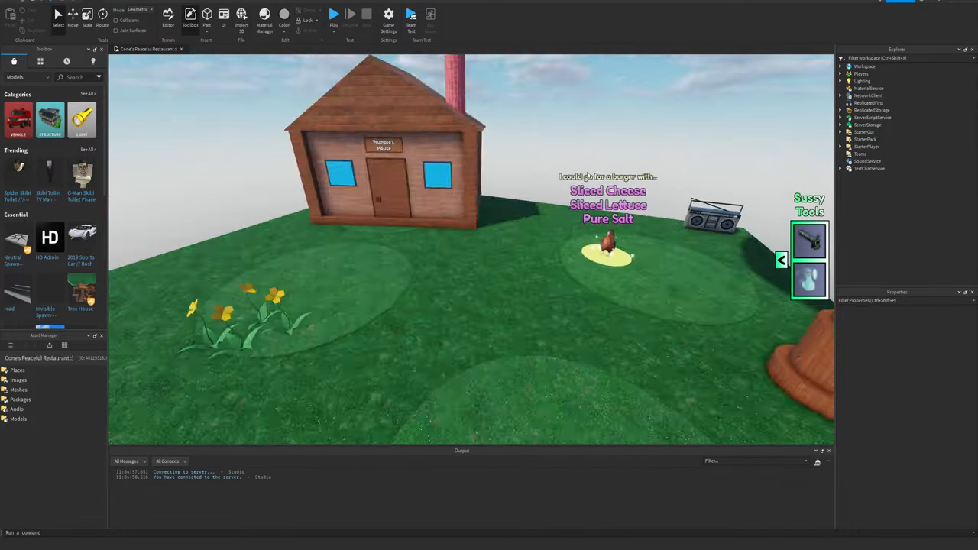
Set the Humanoid's DisplayDistanceType to None and HealthDisplayType to AlwaysOff
{"action": "left_click", "coordinate": [334, 15]}
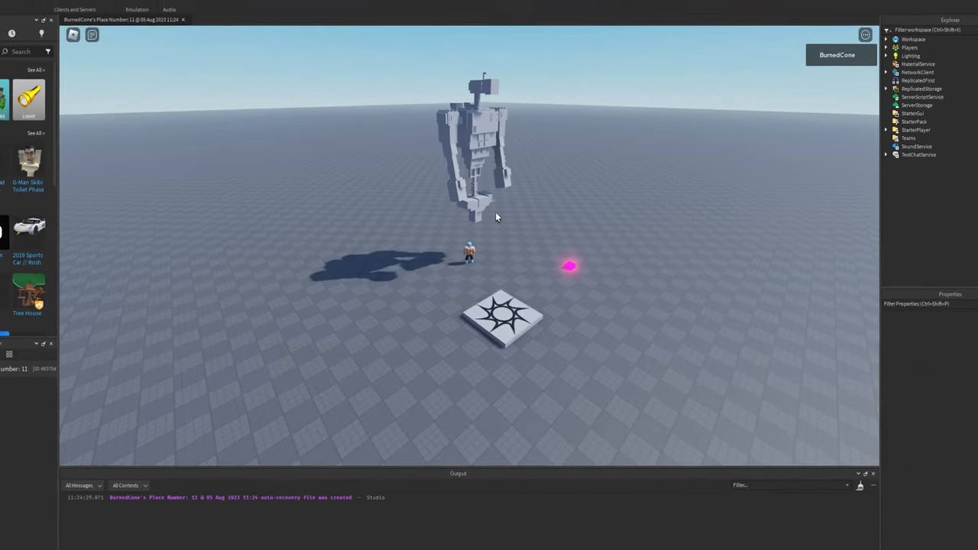
{"action": "left_click", "coordinate": [19, 17]}
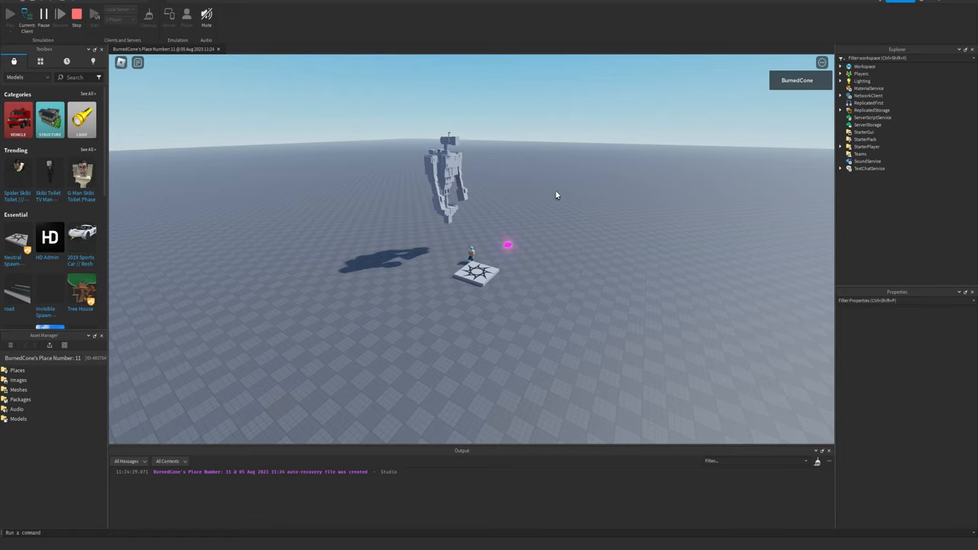
{"action": "left_click", "coordinate": [11, 16]}
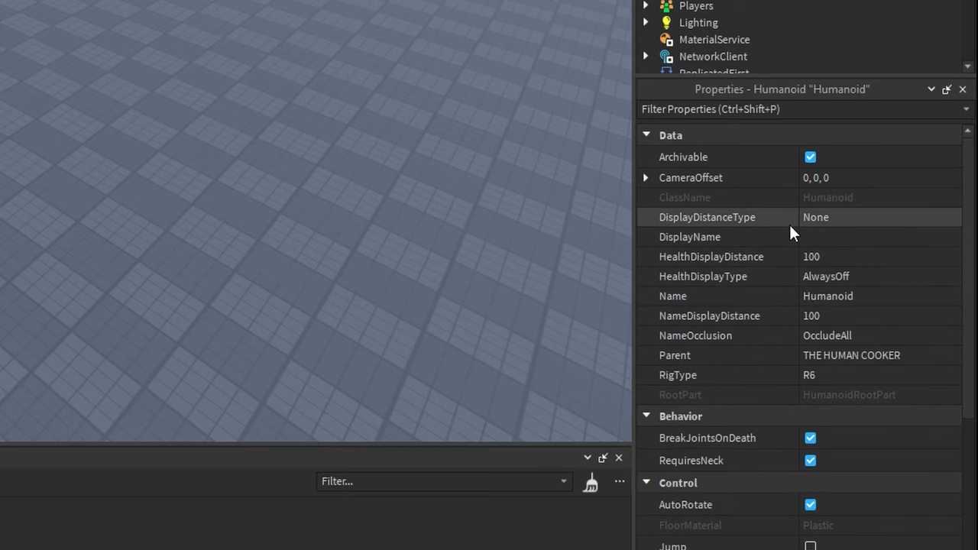
{"action": "scroll", "scroll_direction": "down", "scroll_amount": 3}
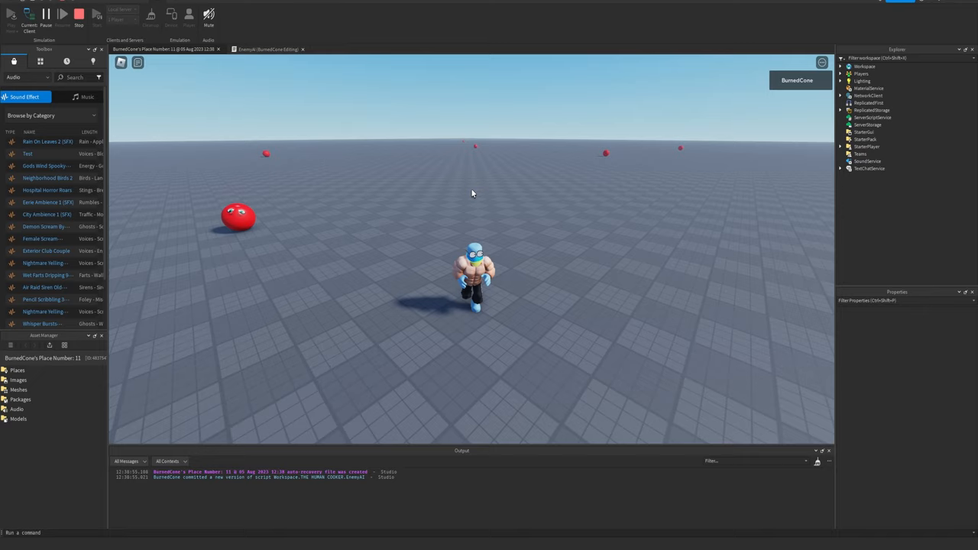
Start a playtest so the boss runs its EnemyAI against the red rats
{"action": "left_click", "coordinate": [81, 15]}
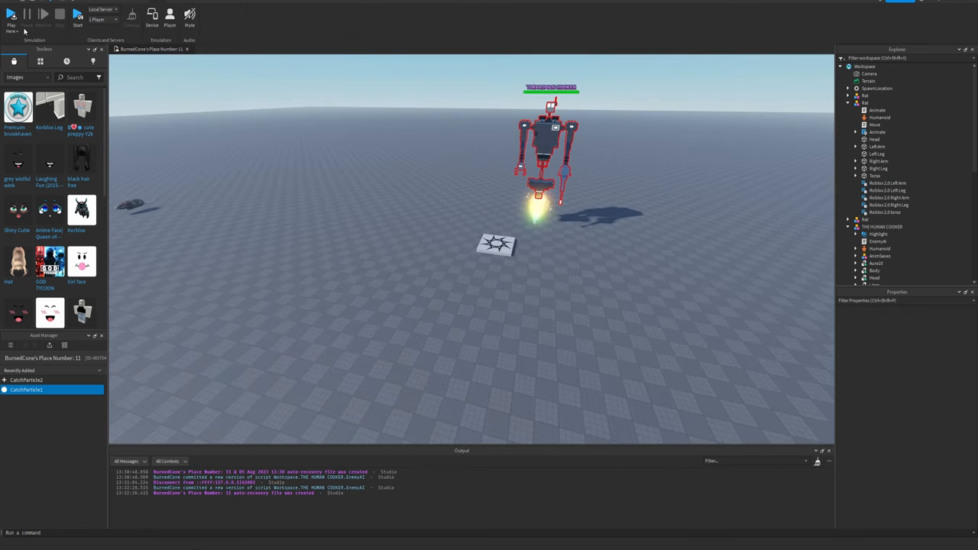
{"action": "left_click", "coordinate": [11, 19]}
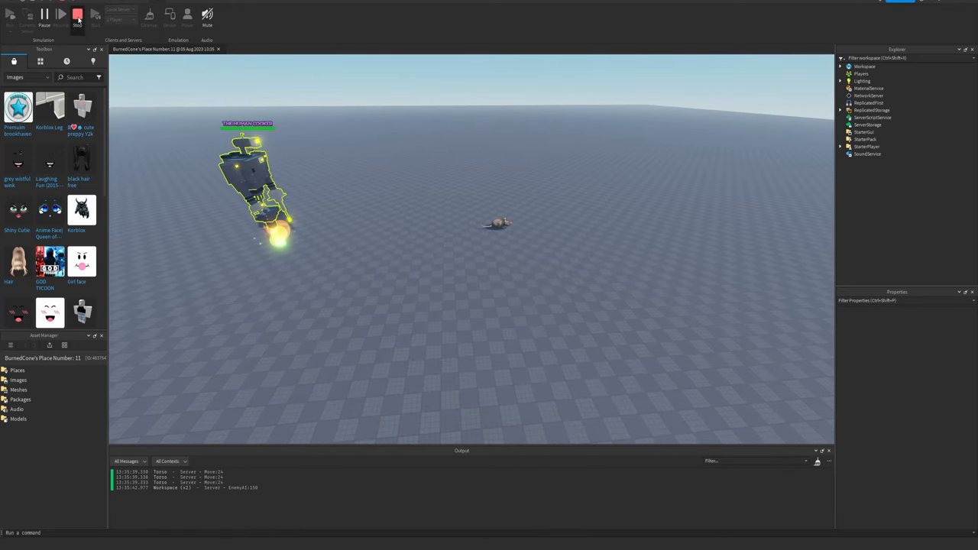
Stop the test run after watching the boss chase the rats
{"action": "left_click", "coordinate": [77, 16]}
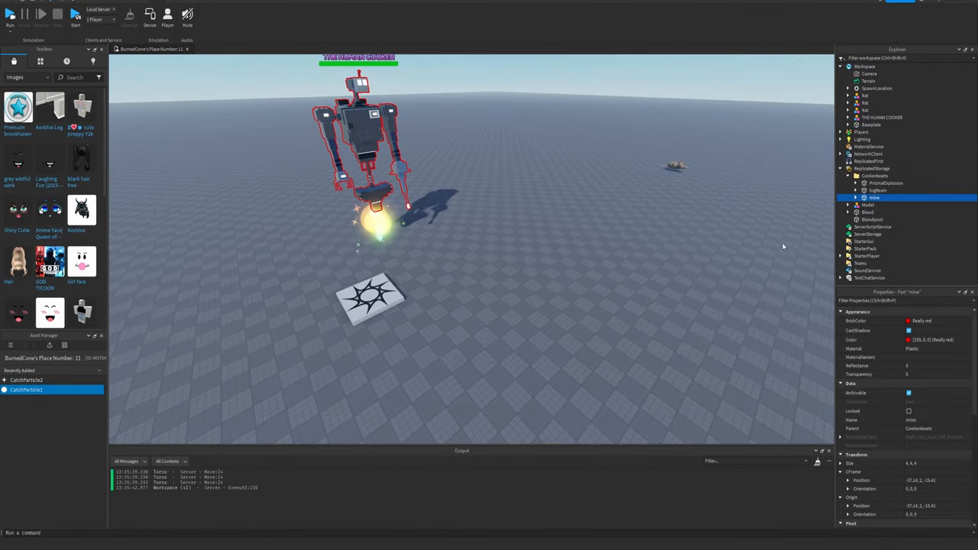
Leave Studio edit mode and bring up the live Roblox town game
{"action": "left_click", "coordinate": [12, 16]}
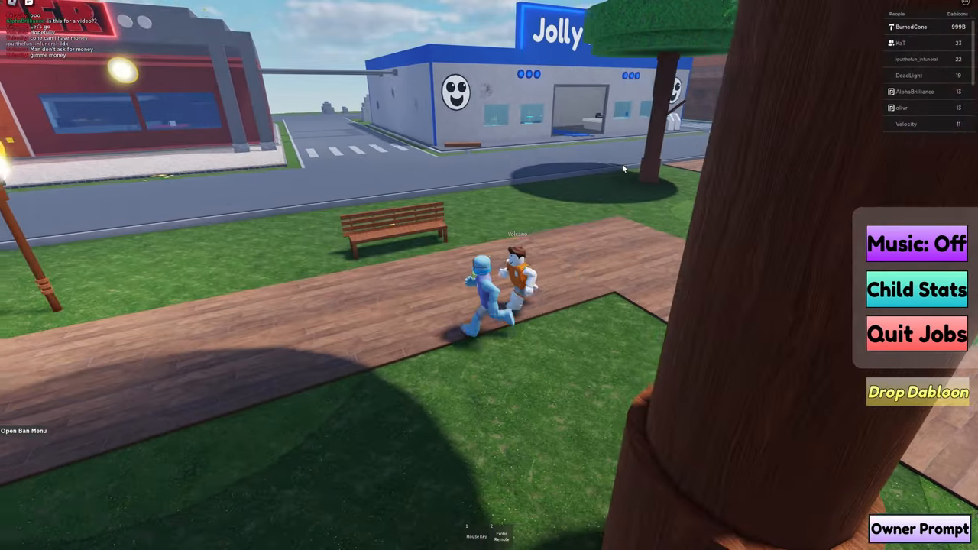